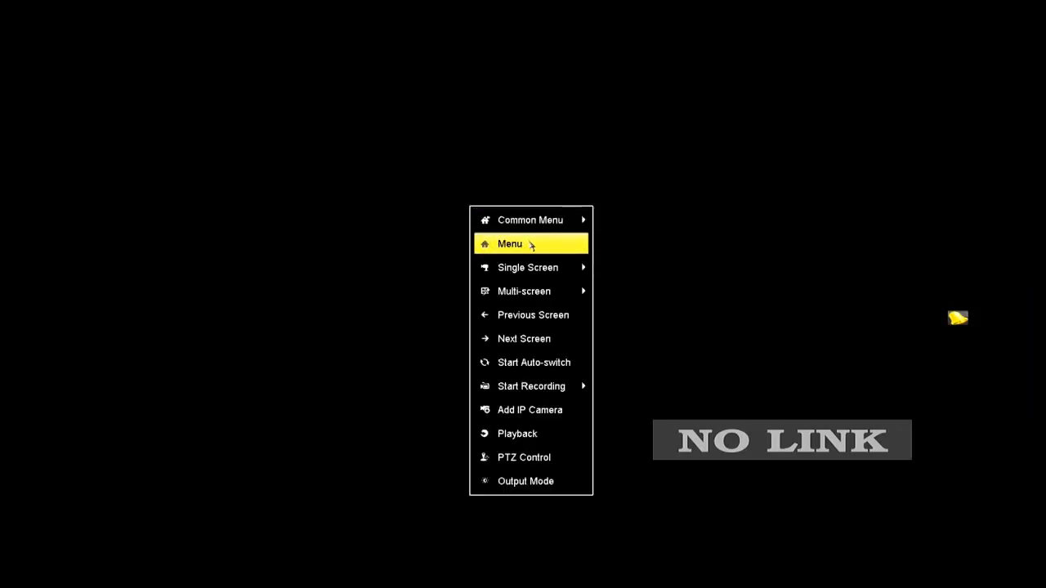
- Bring up the main menu to reach the Network General settings with the current static IPv4
click(509, 244)
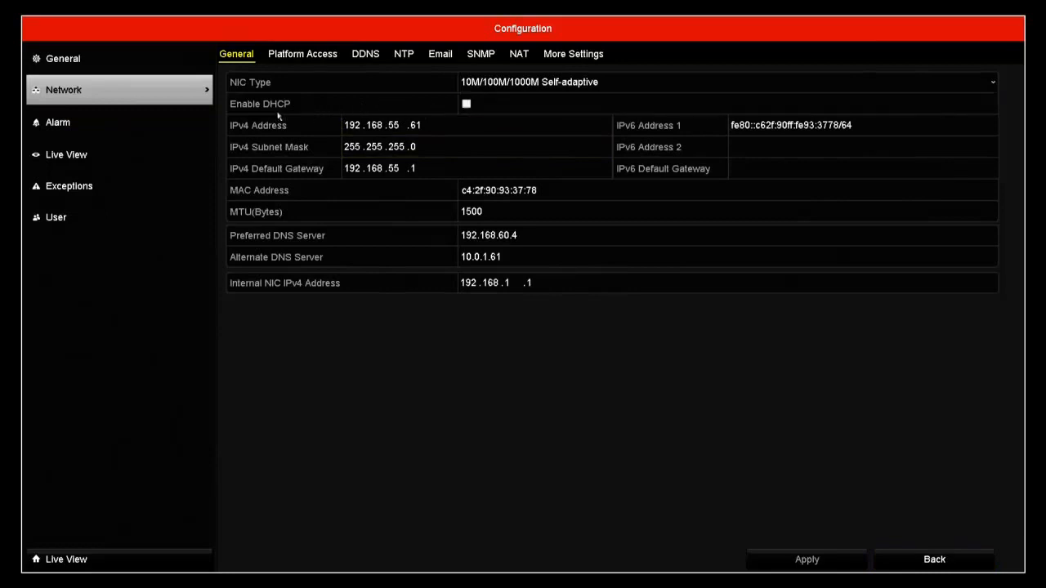
- Enable DHCP on the Network General page and apply it, returning to the main menu
click(466, 104)
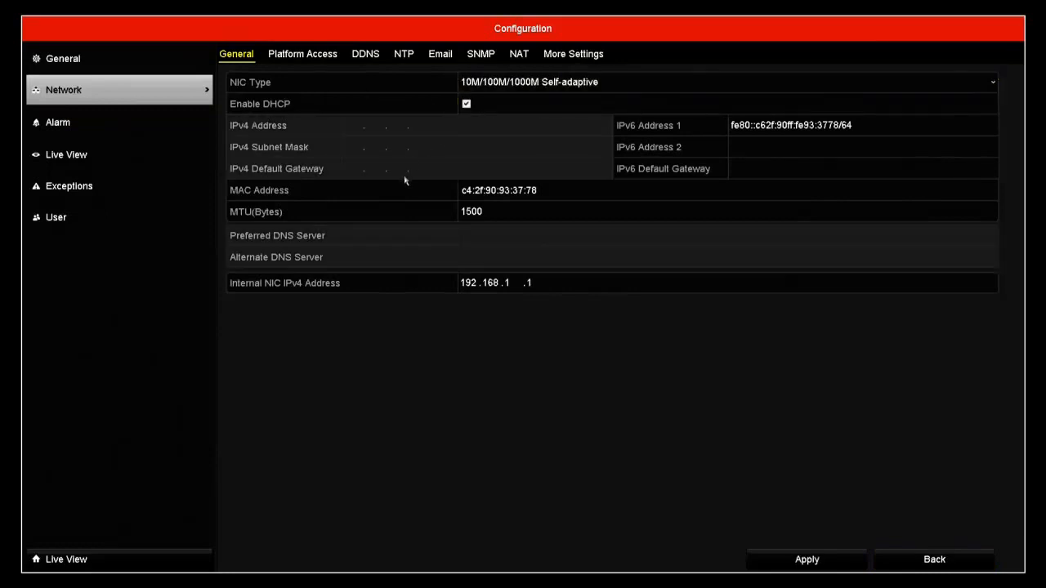
click(466, 105)
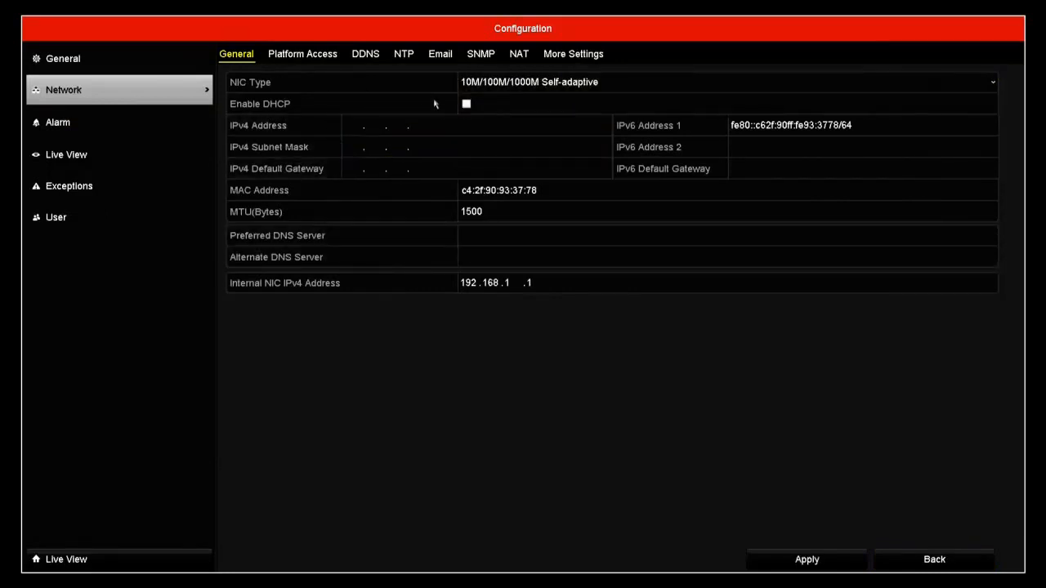
click(477, 124)
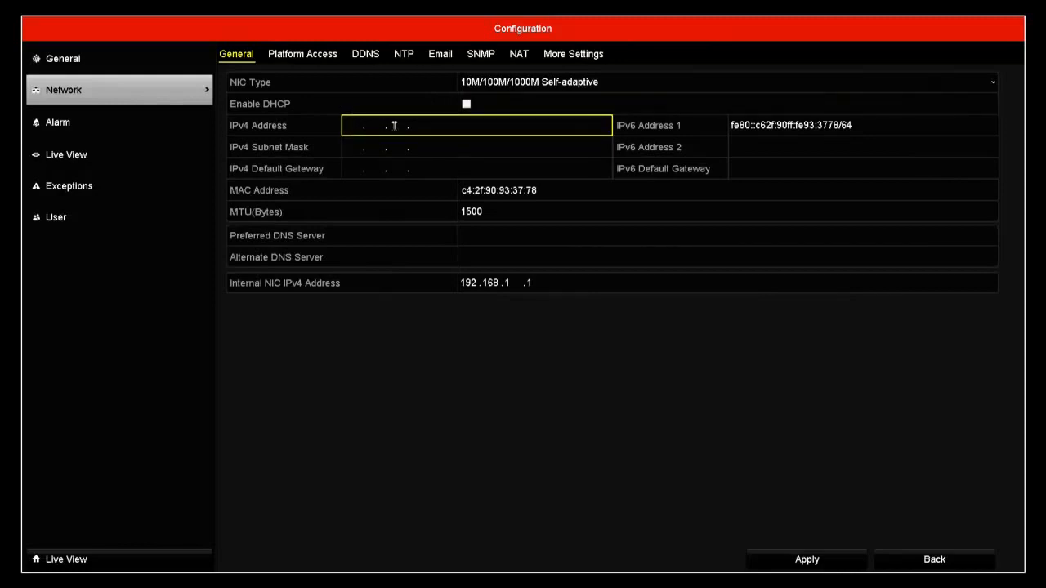
click(466, 105)
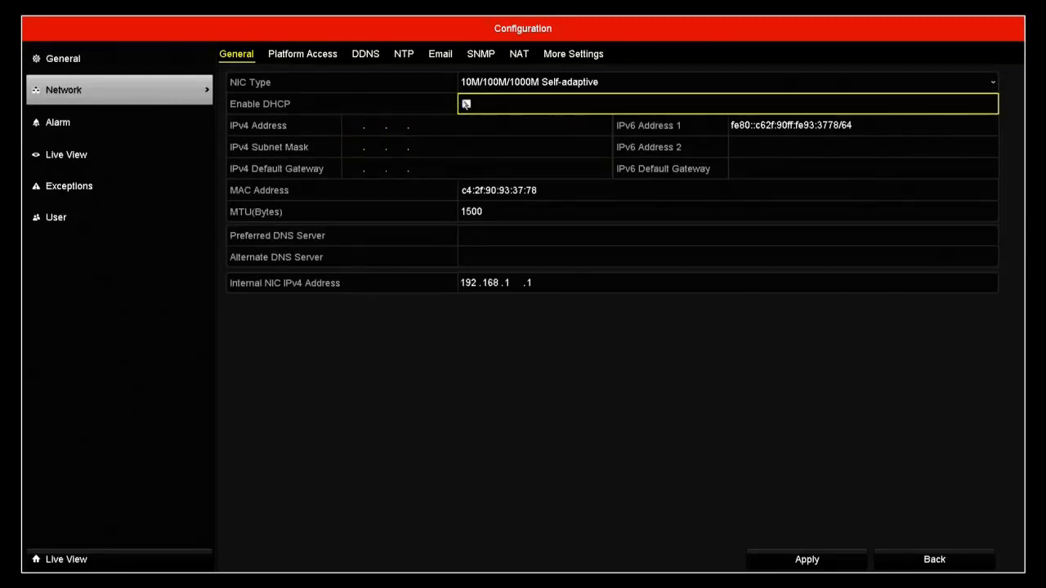
click(466, 105)
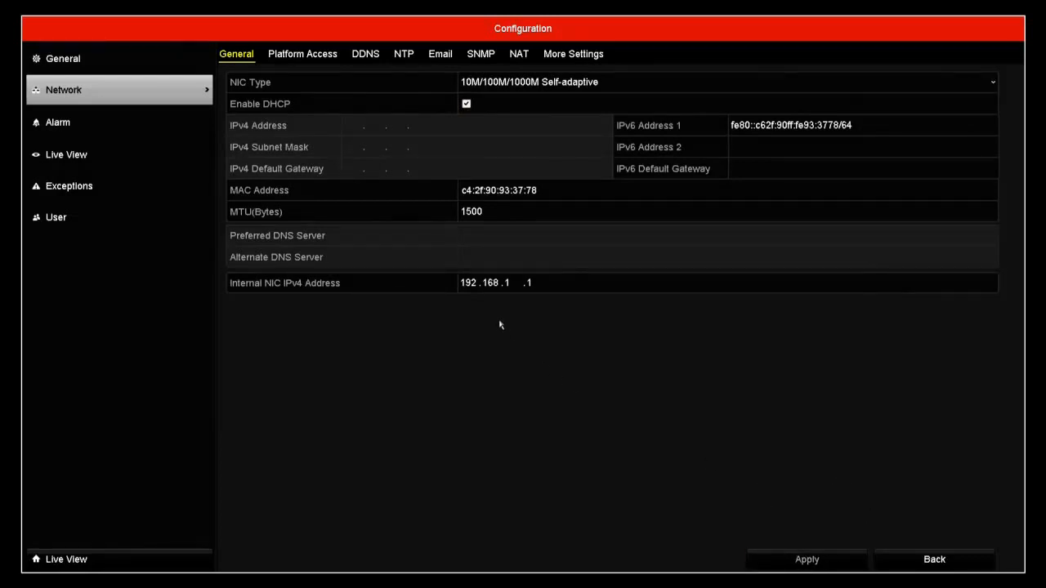
click(933, 559)
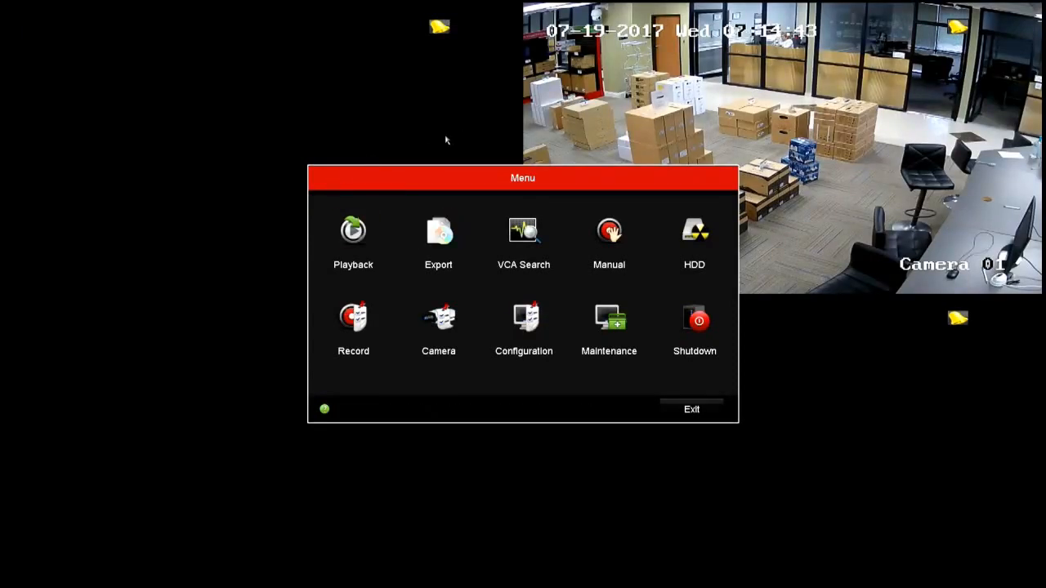
mouse_move(523, 319)
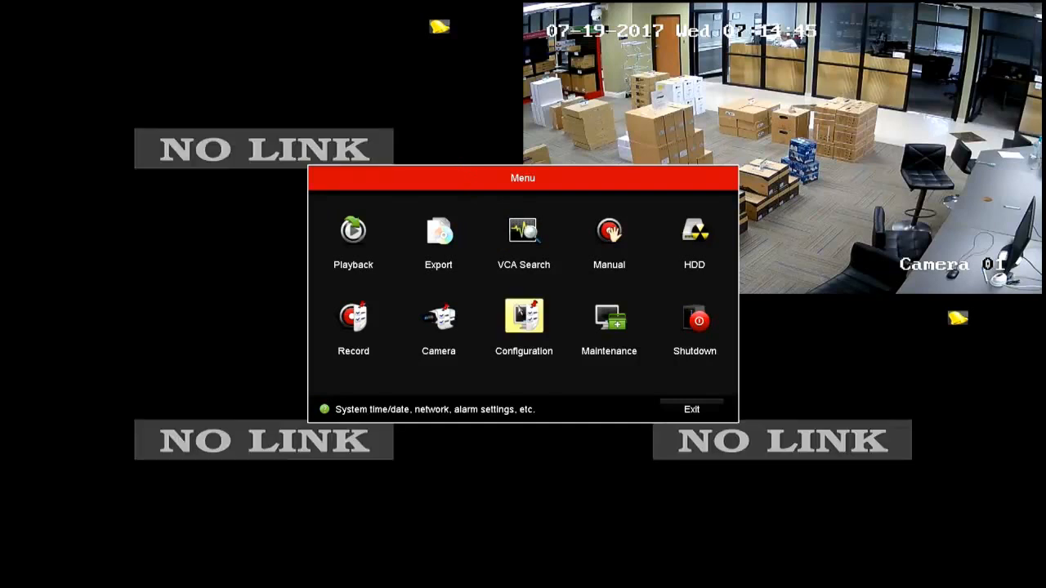
- Enter Configuration from the main menu, landing on the General system page
click(523, 317)
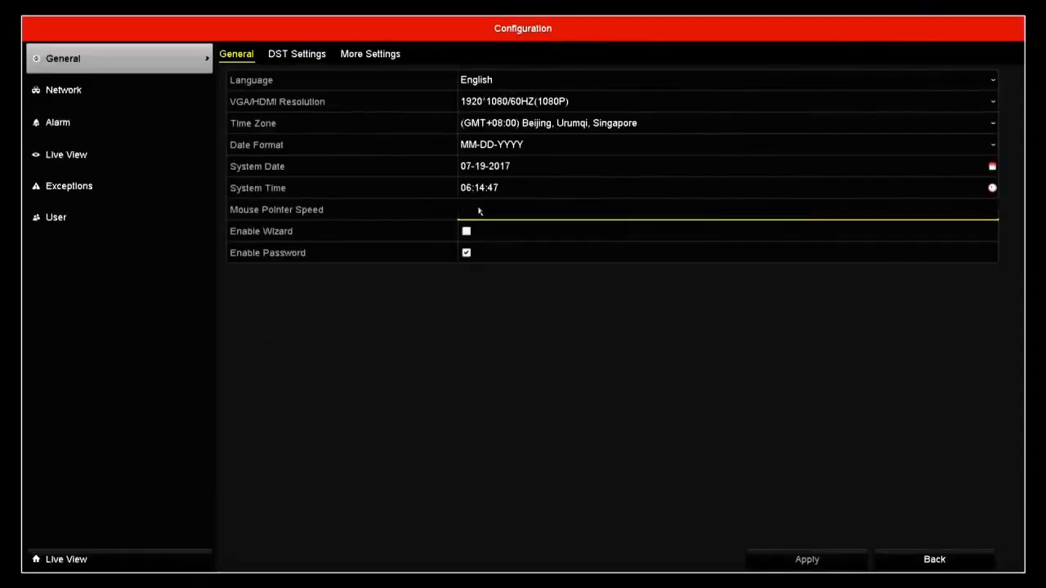
- Set the internal NIC IPv4 address to 192.168.254.1 while DHCP supplies 192.168.60.61
click(64, 90)
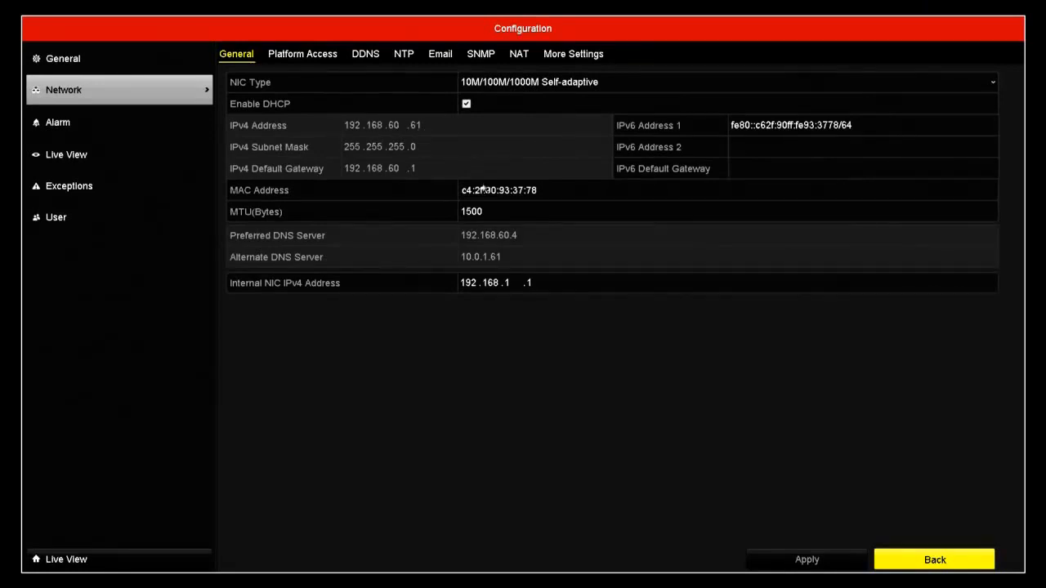
mouse_move(343, 306)
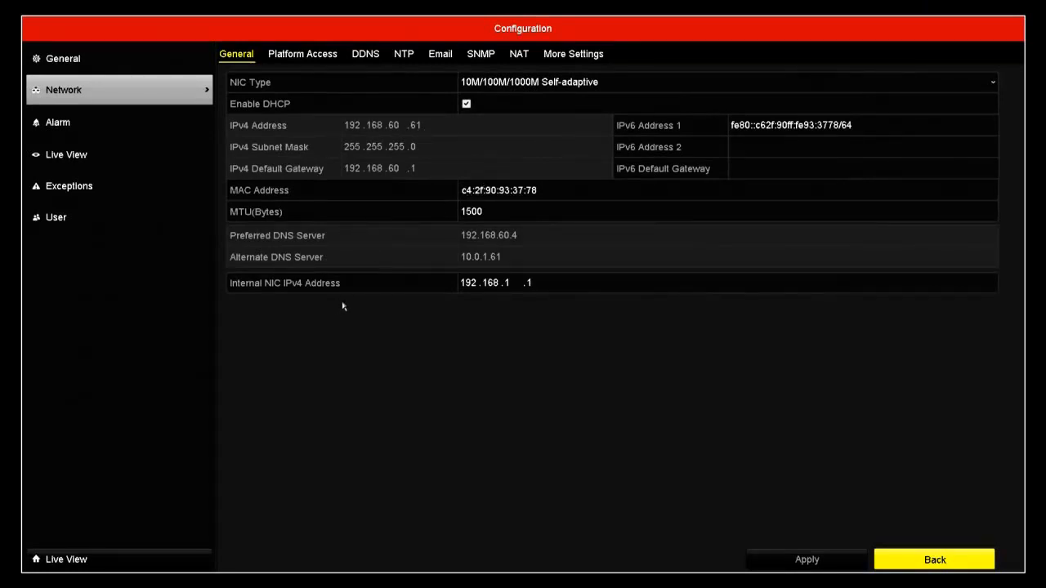
mouse_move(242, 291)
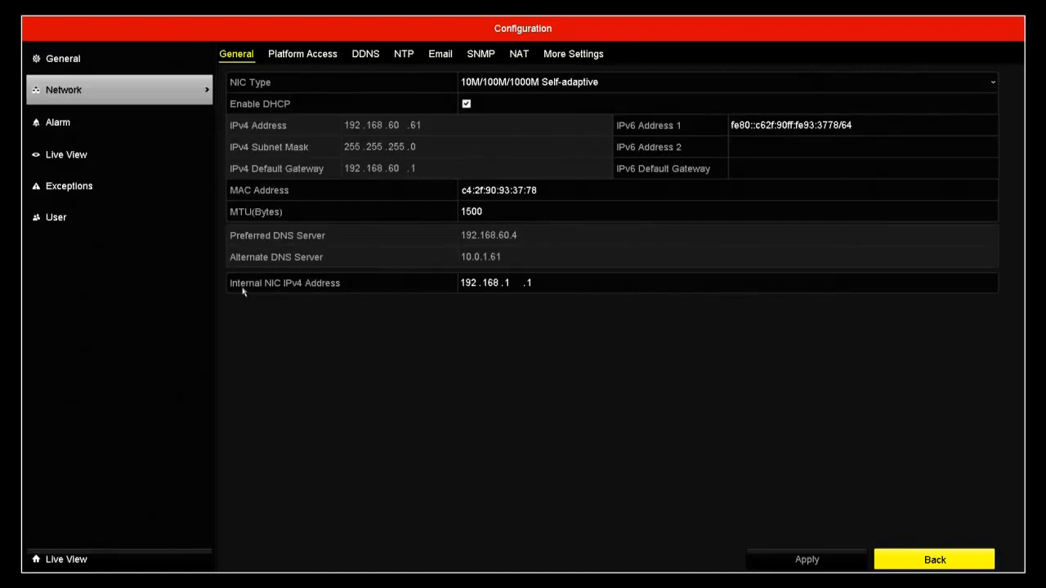
click(727, 283)
text(254)
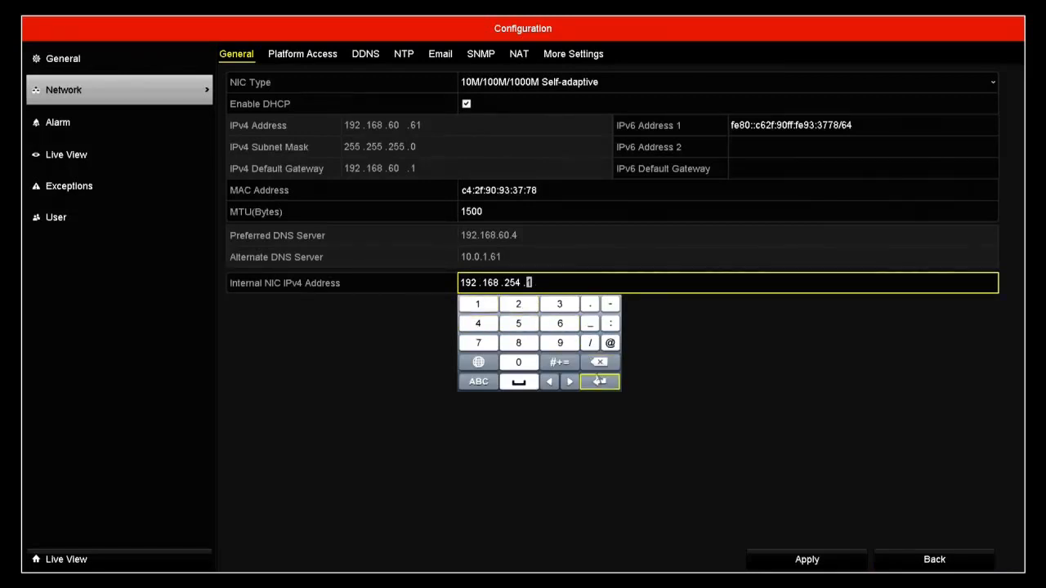
click(600, 381)
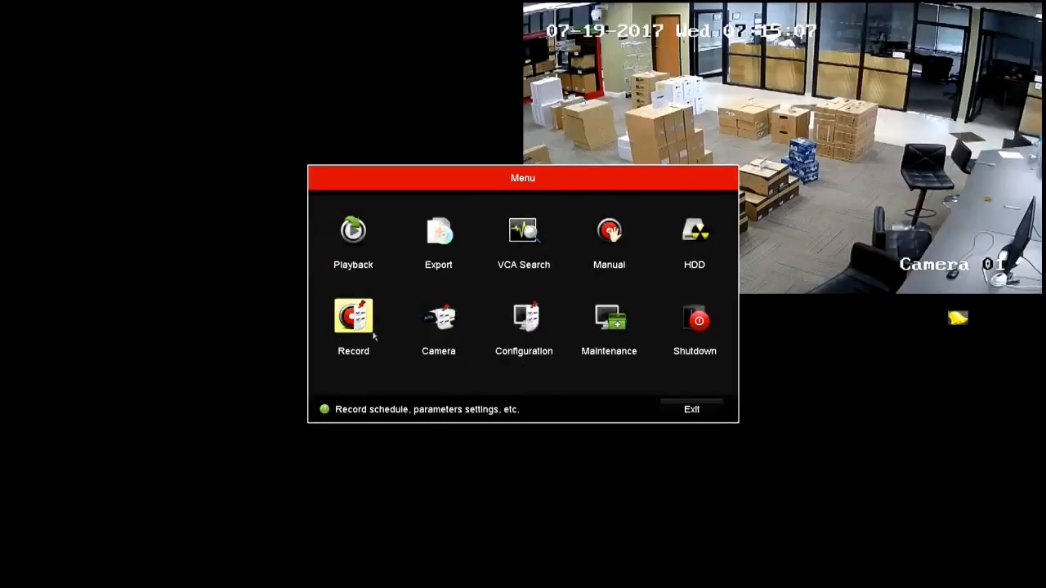
mouse_move(438, 317)
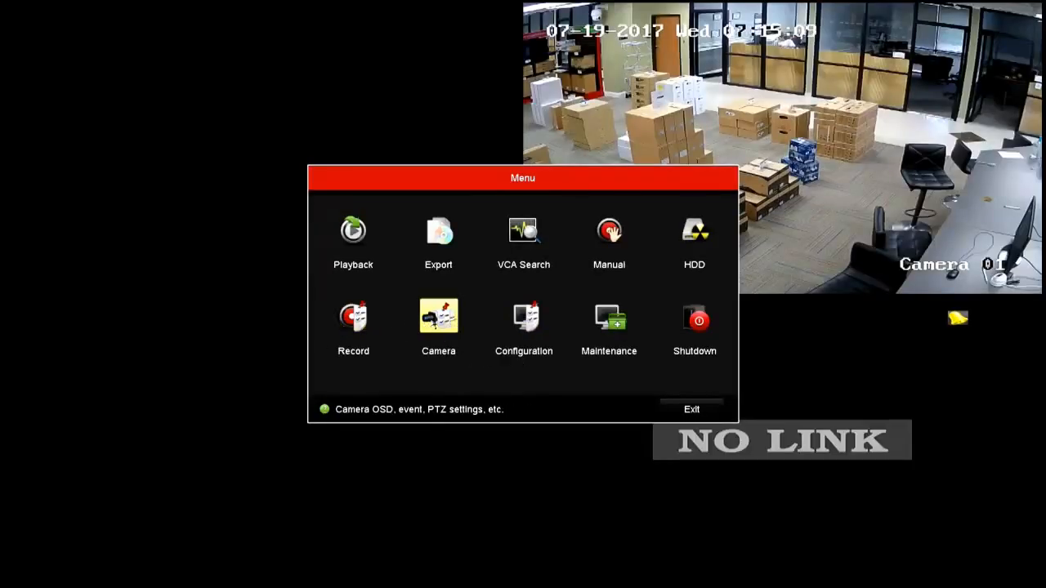
- Show Camera Management listing cameras on the 192.168.80 and 192.168.254 networks
click(438, 319)
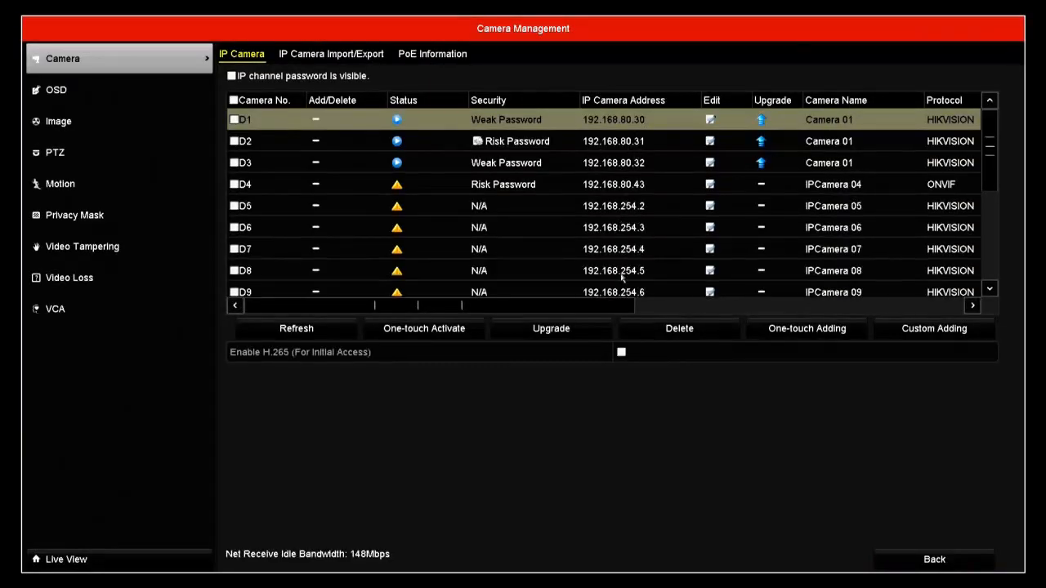
scroll(down, 3)
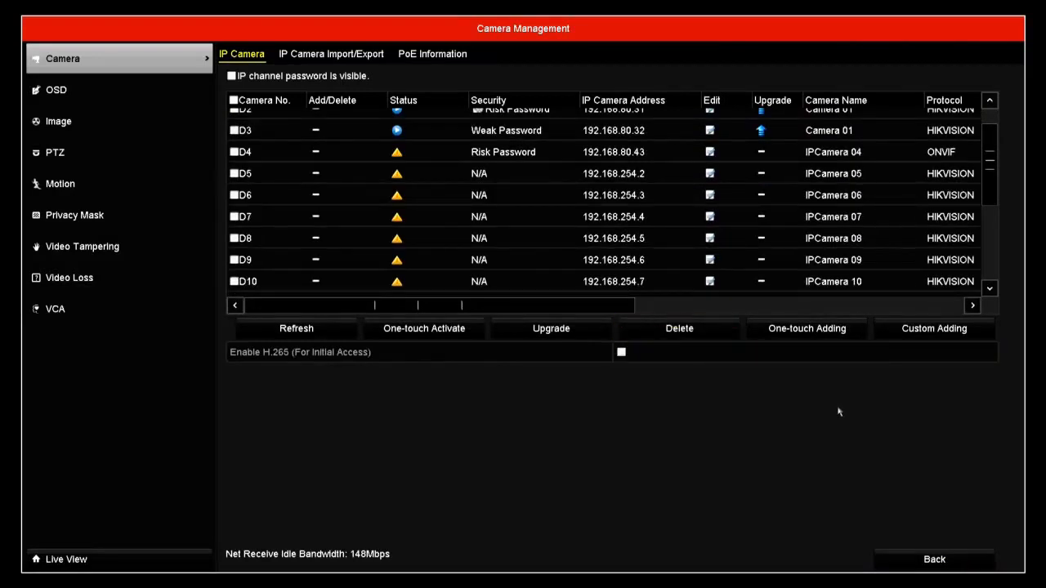